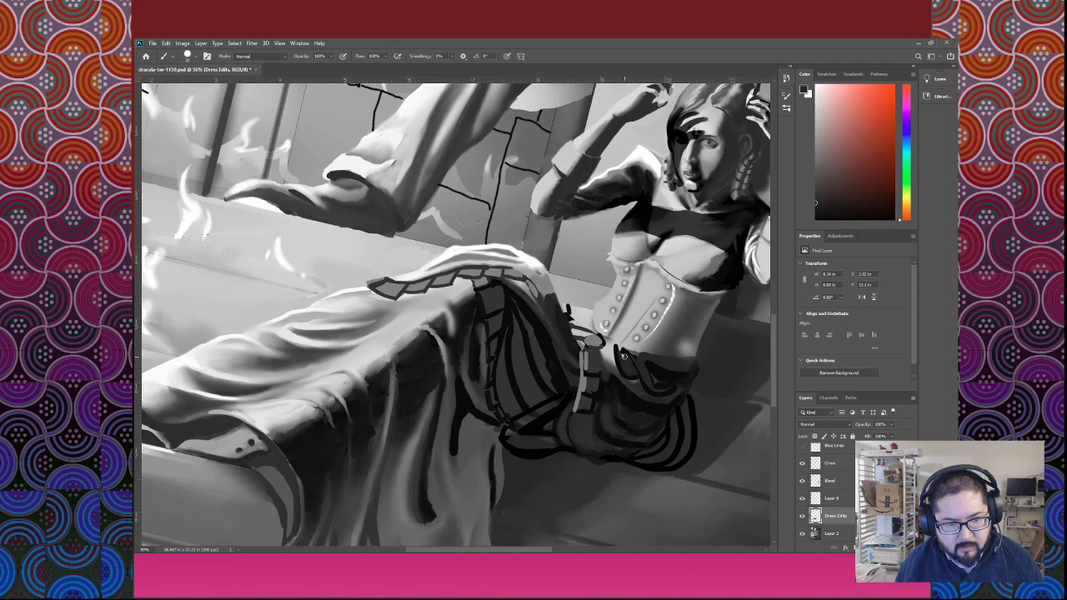
Paint grey shading onto the corset, hip sash and striped gathered skirt.
click(596, 342)
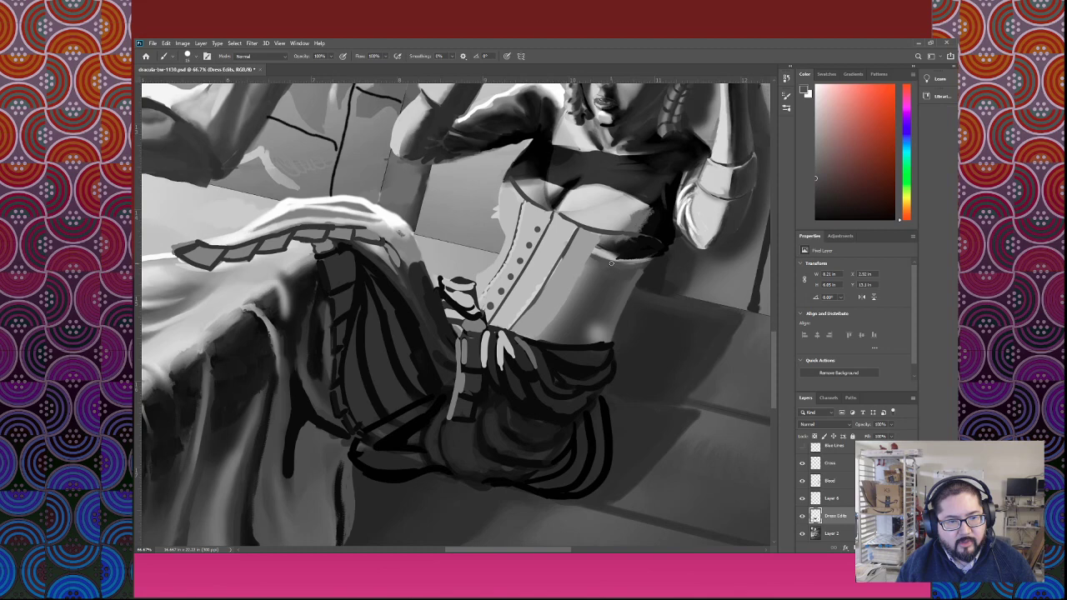
drag(600, 250, 617, 304)
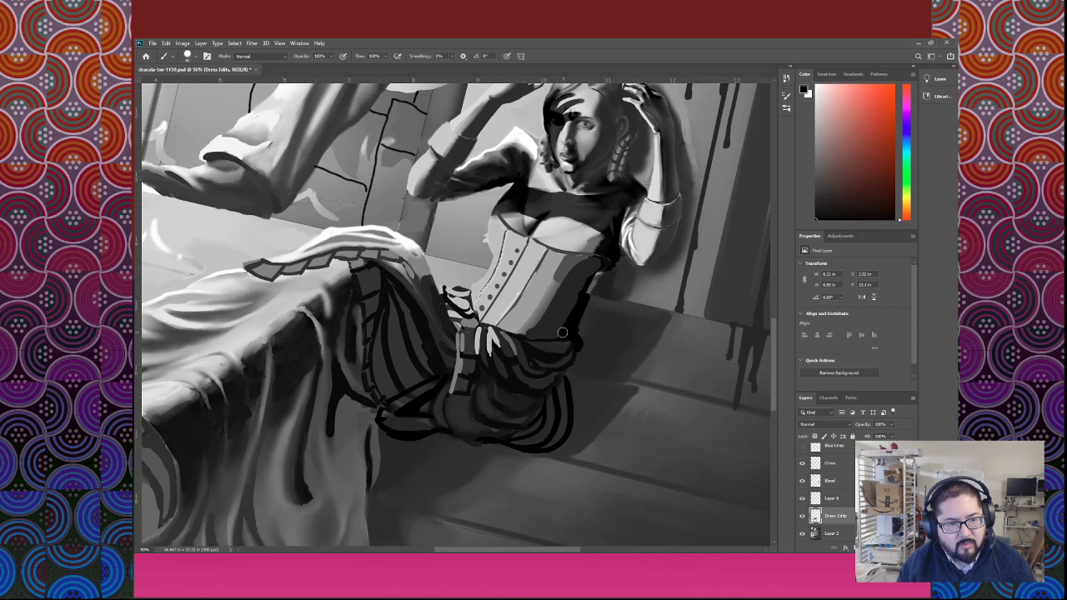
drag(563, 333, 587, 334)
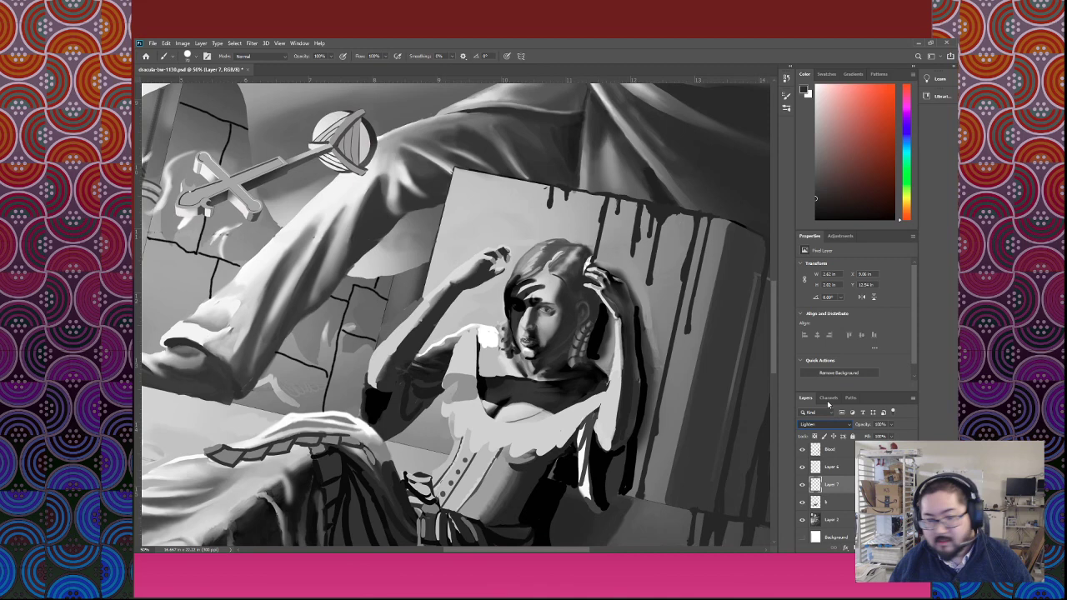
Paint grey values into the reclining woman's face, hair and raised hands.
click(824, 424)
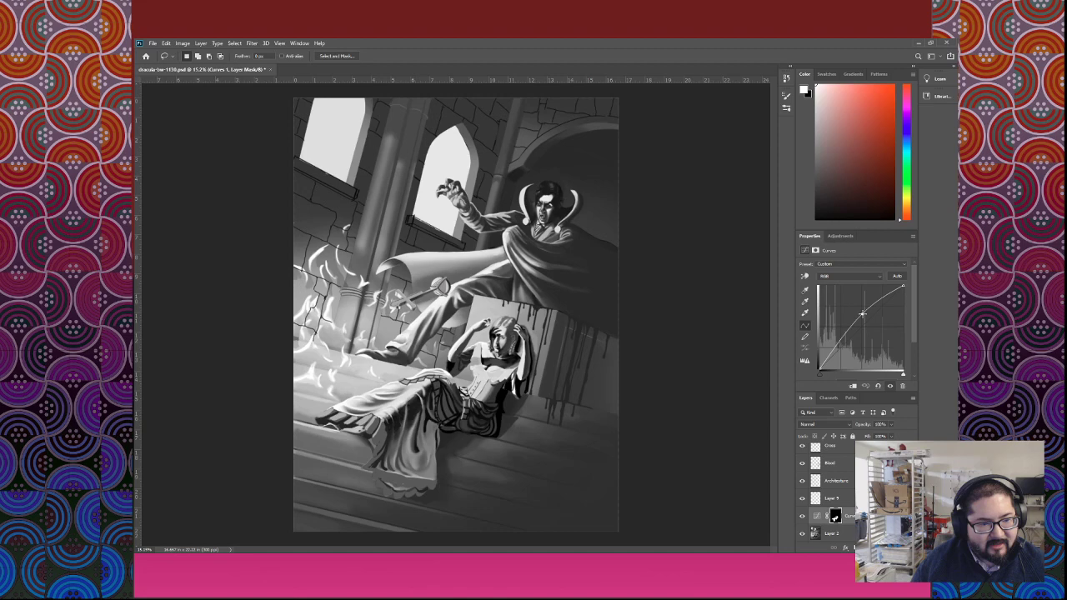
Drag the Curves points into an S-shape, darkening midtones while keeping highlights bright.
drag(862, 313, 885, 296)
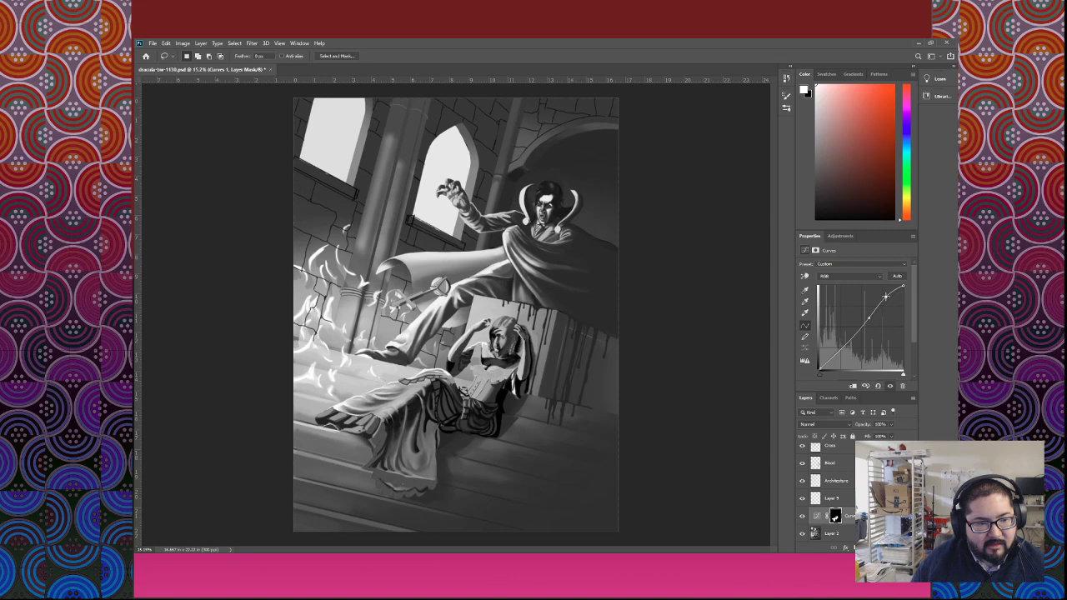
drag(886, 296, 891, 308)
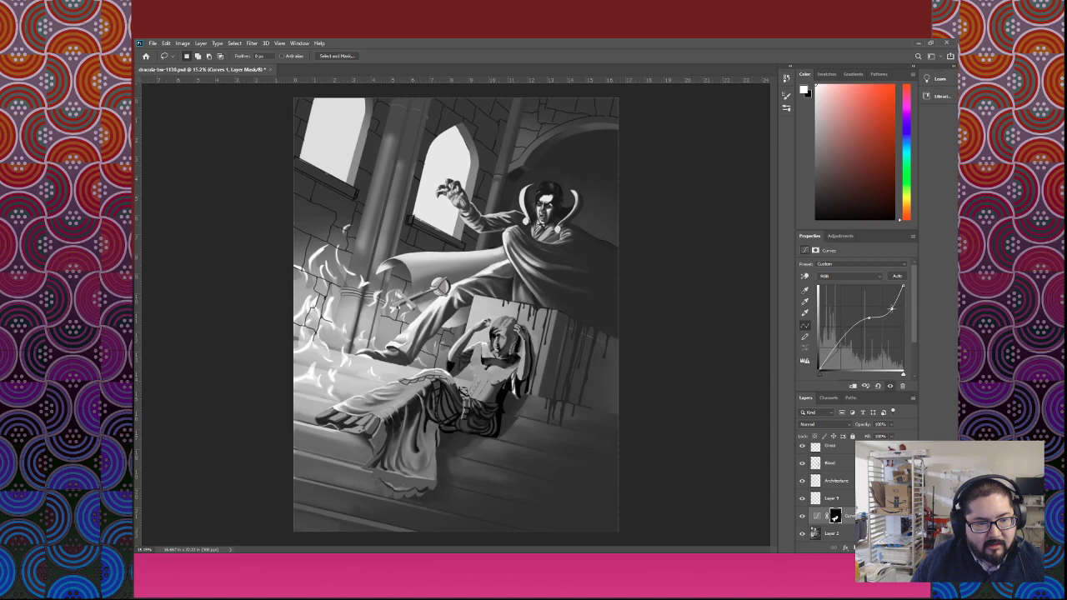
drag(869, 315, 841, 343)
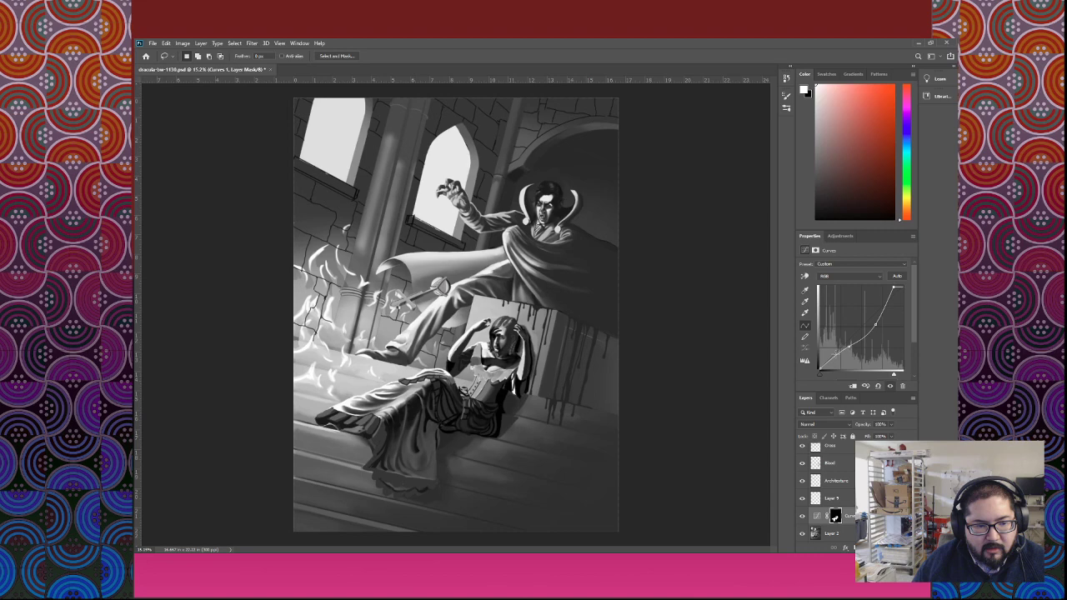
drag(875, 324, 874, 333)
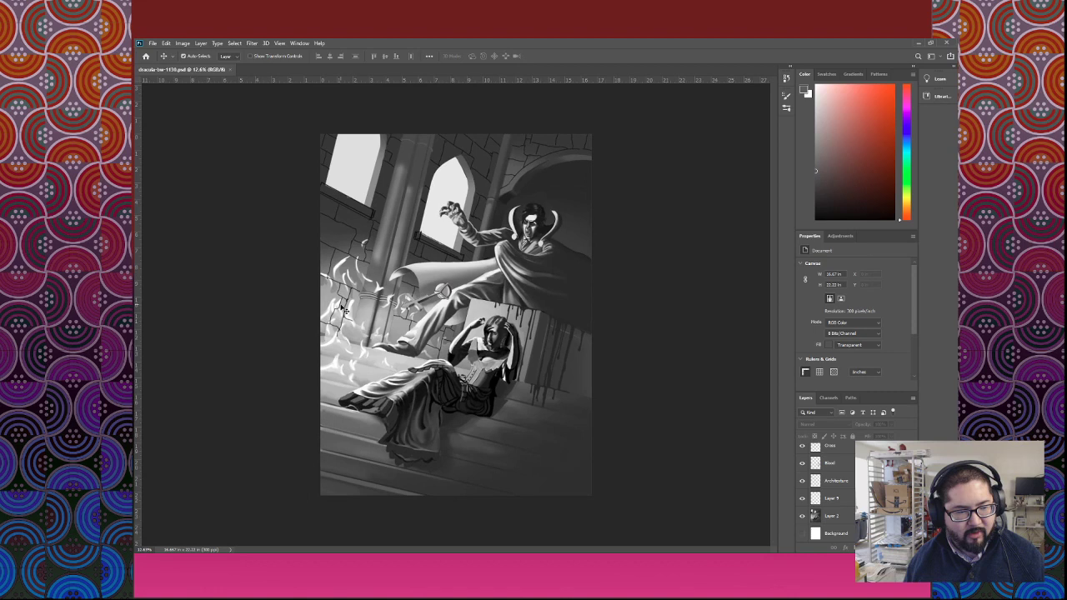
mouse_move(679, 304)
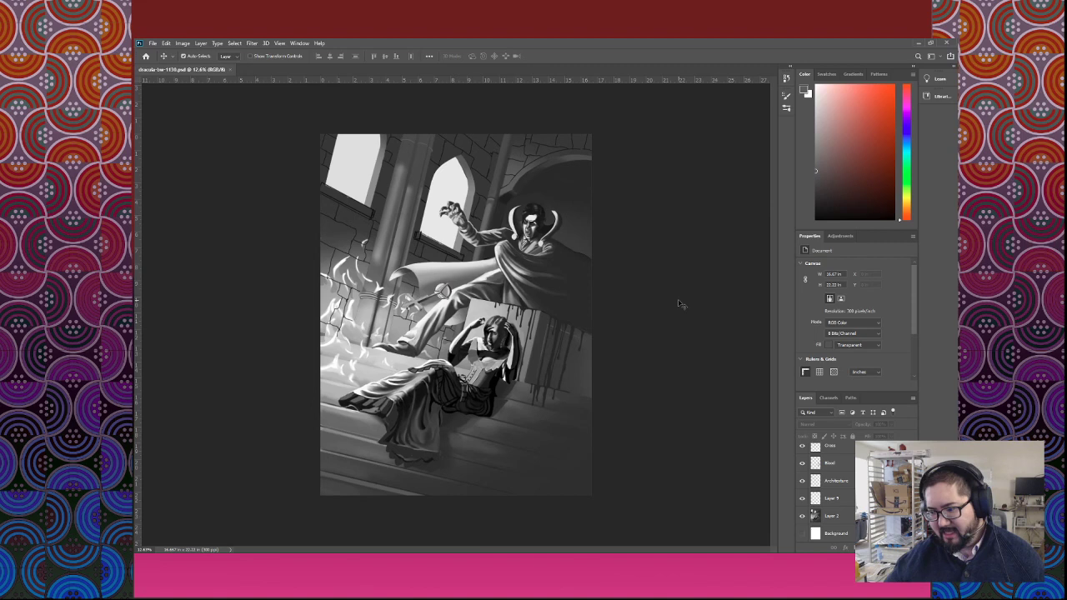
mouse_move(575, 222)
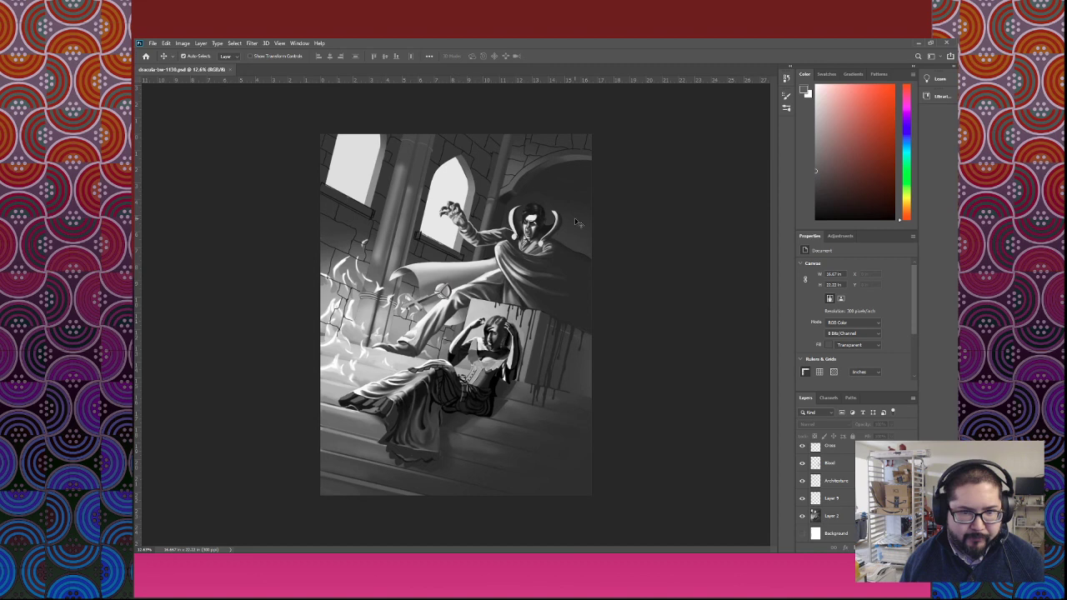